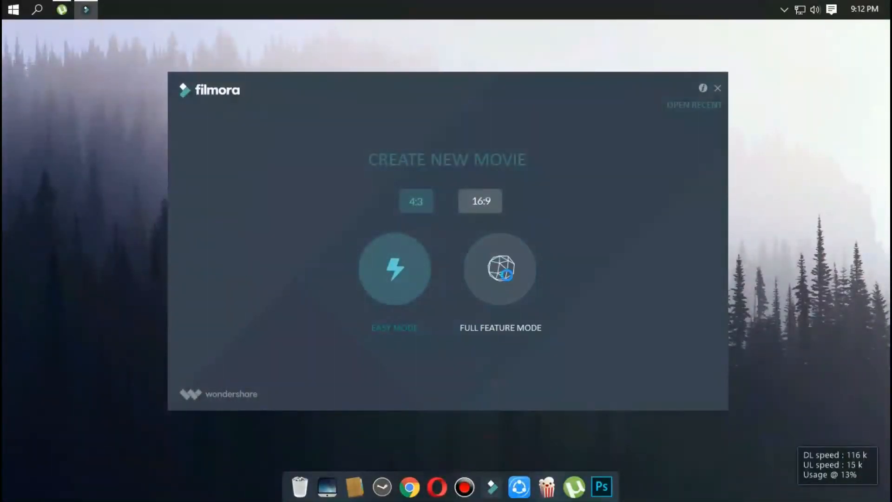
# Start a new Full Feature Mode project and browse Music, then Text/Credit templates
pyautogui.click(499, 268)
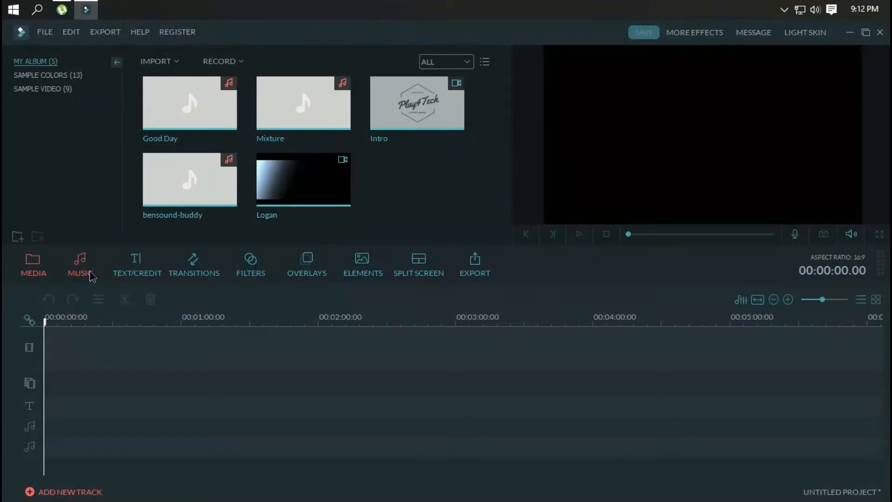
pyautogui.click(80, 264)
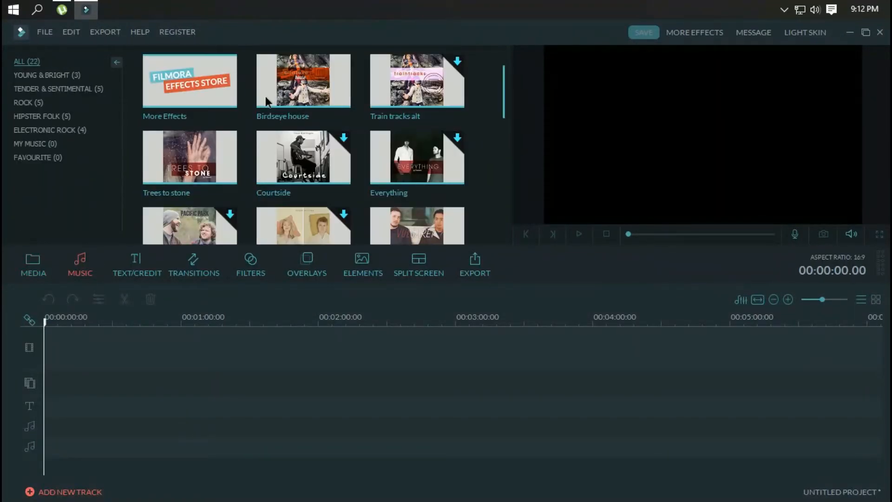
pyautogui.click(136, 265)
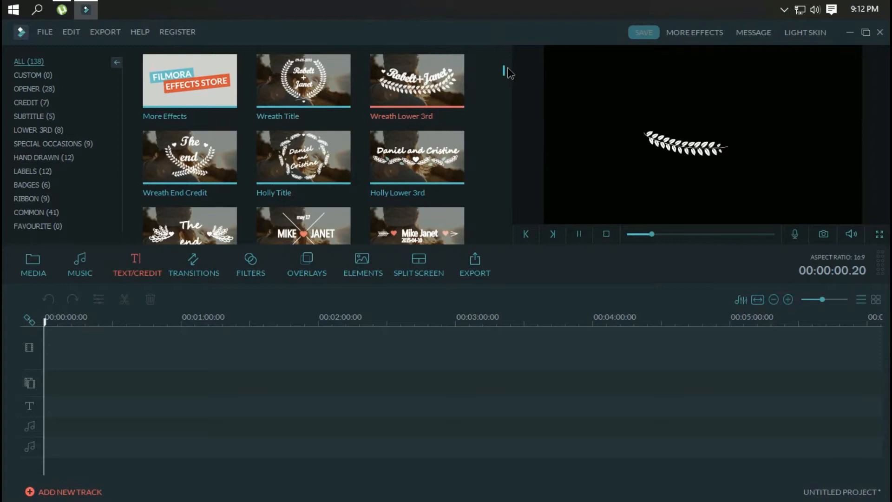
# Scroll the title presets, browse the Transitions library, then show the Filters library
pyautogui.scroll(-3)
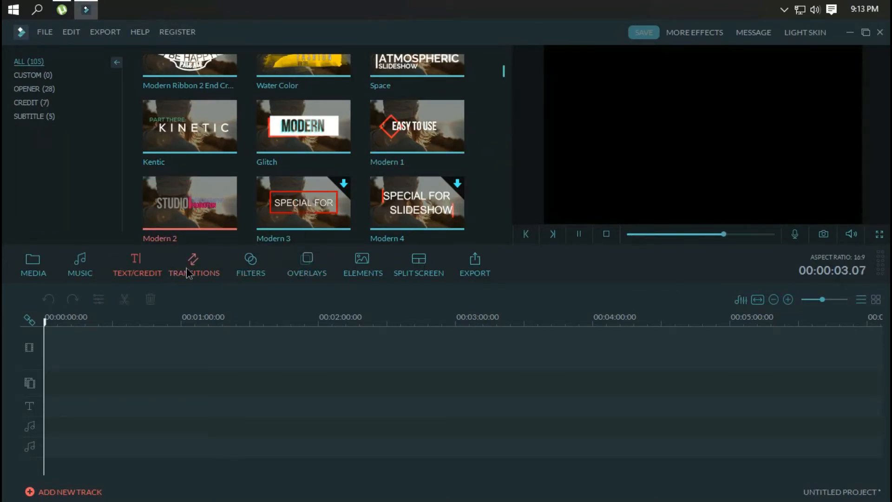
pyautogui.click(194, 264)
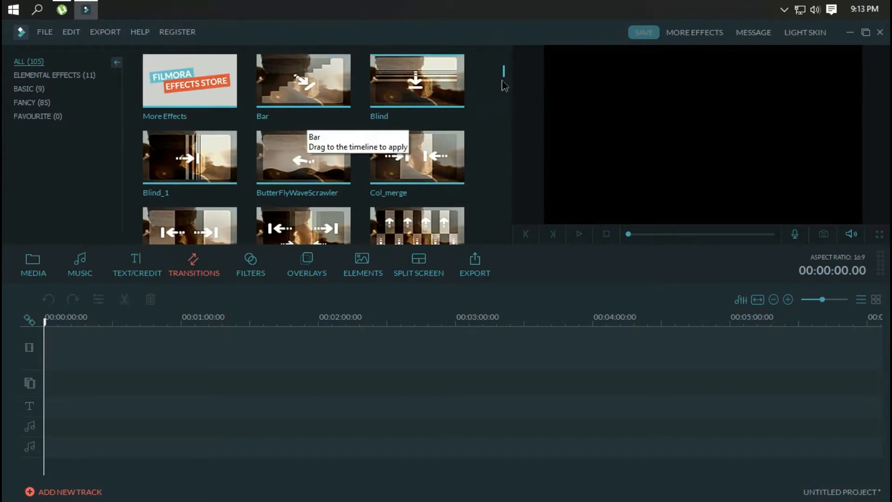
pyautogui.scroll(-3)
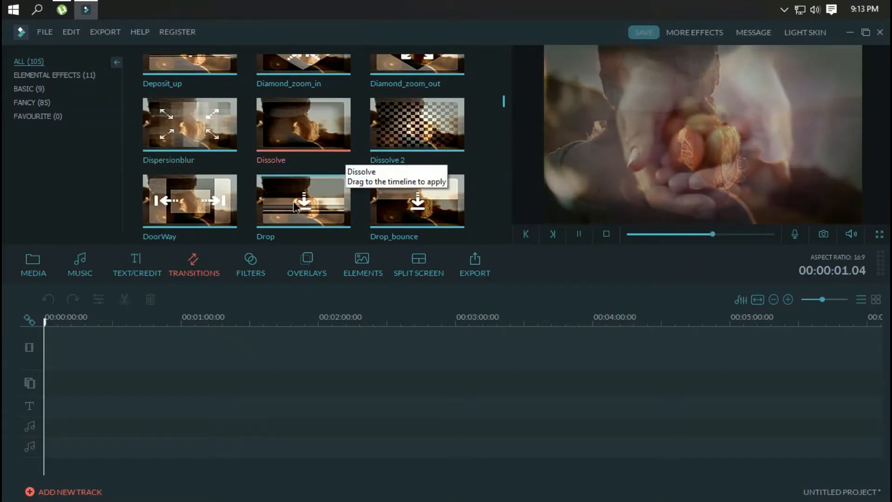
pyautogui.click(250, 264)
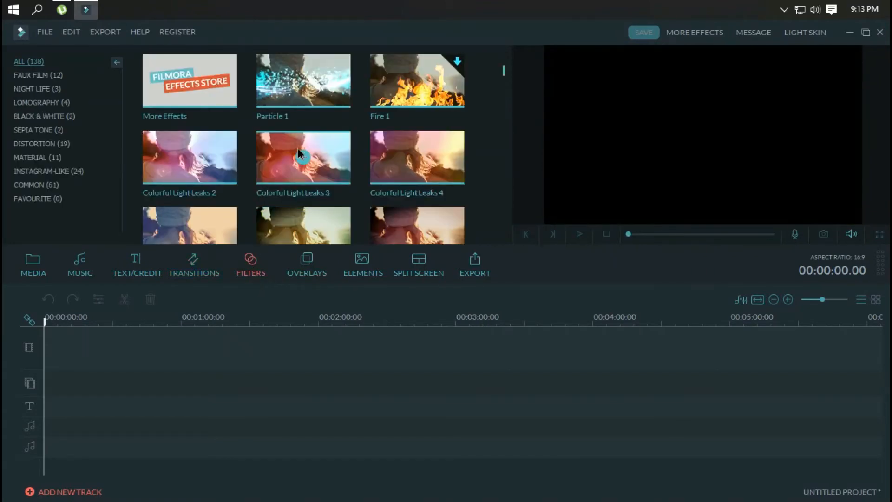
# Browse the Faux Film, Lomography, Black & White and Instagram-like filter categories
pyautogui.click(31, 74)
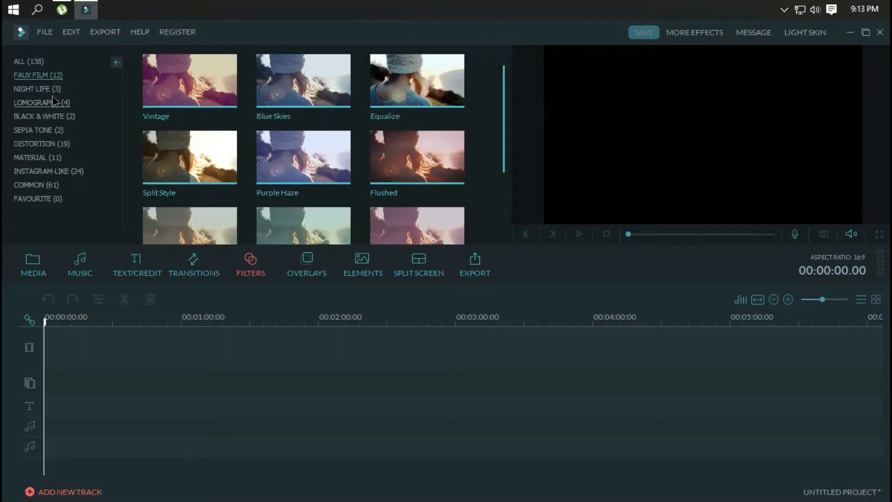
pyautogui.click(33, 103)
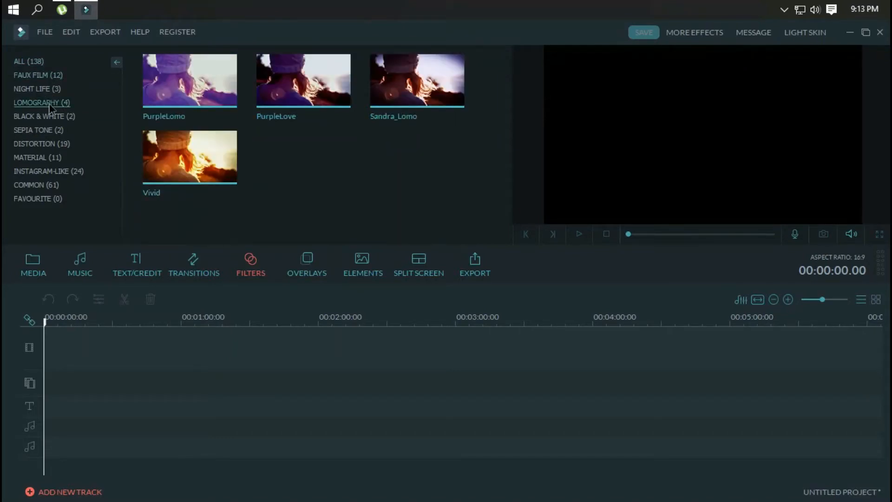
pyautogui.click(43, 117)
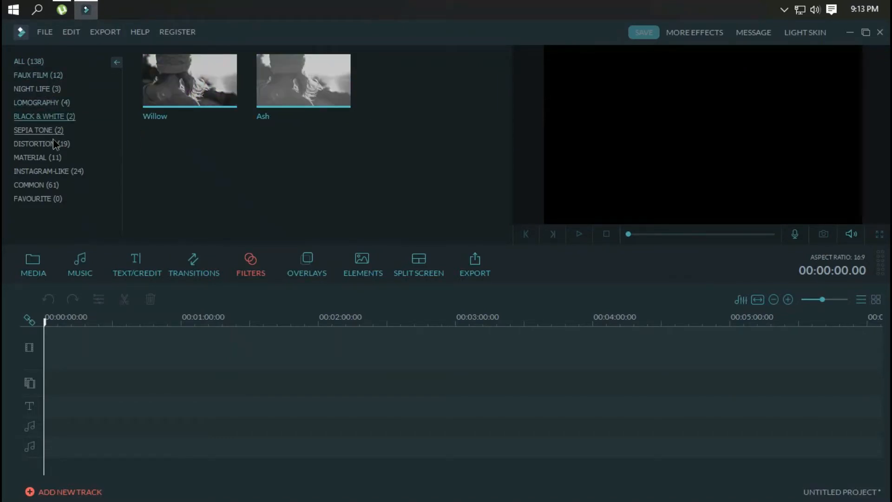
pyautogui.click(42, 171)
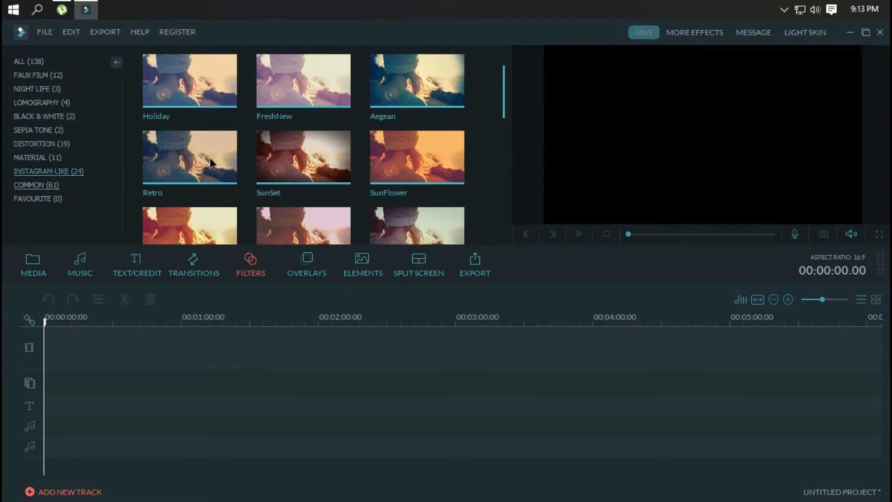
# Preview the Bokeh 1 overlay, view Split Screen layouts, and return to the media library
pyautogui.click(307, 264)
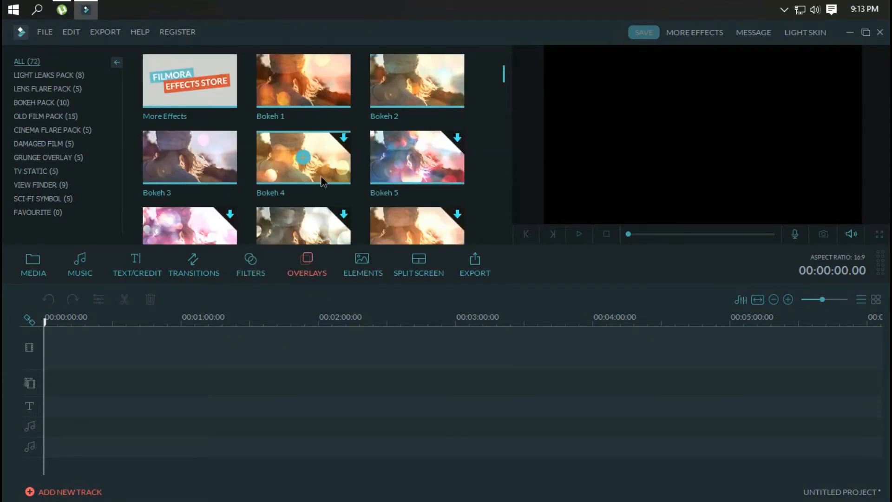
pyautogui.click(579, 234)
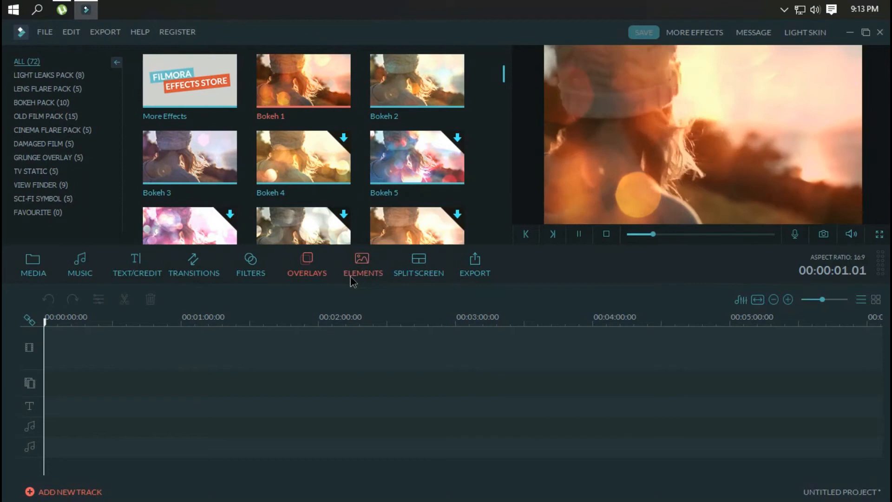
pyautogui.click(419, 264)
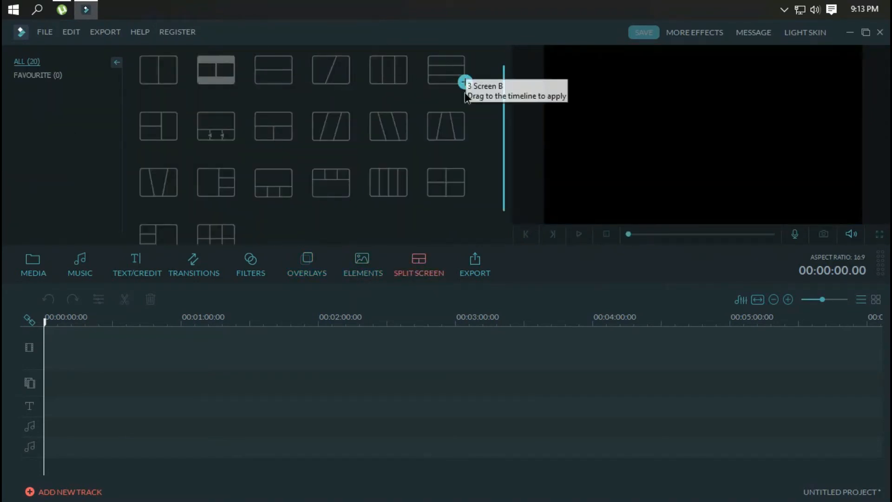
pyautogui.click(33, 264)
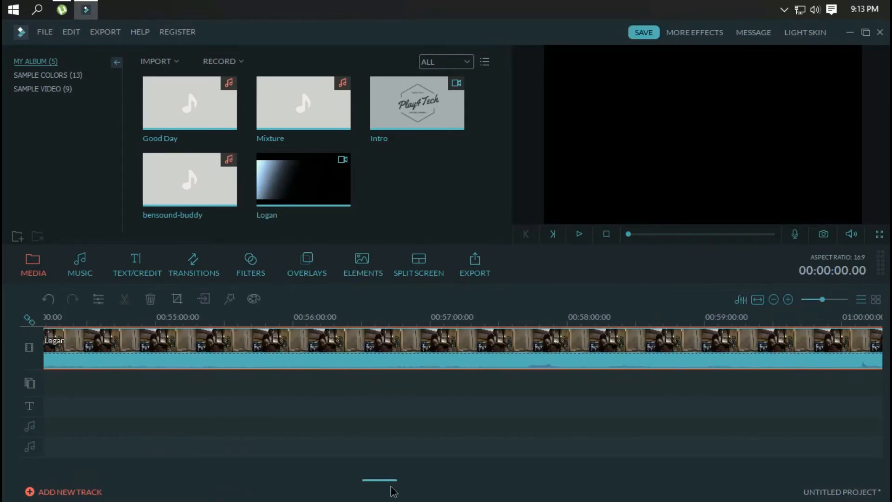
# Grade the Logan clip with the 007 Series 3D LUT and preview it
pyautogui.click(333, 317)
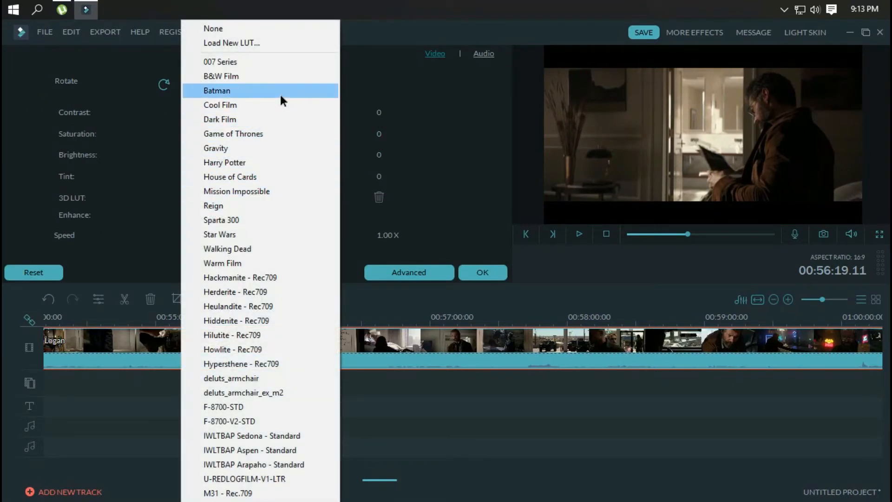
pyautogui.click(220, 62)
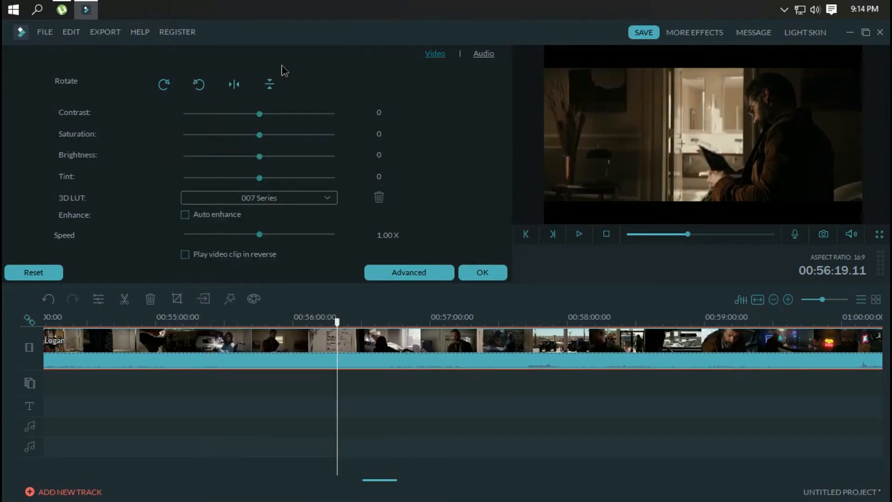
pyautogui.click(578, 234)
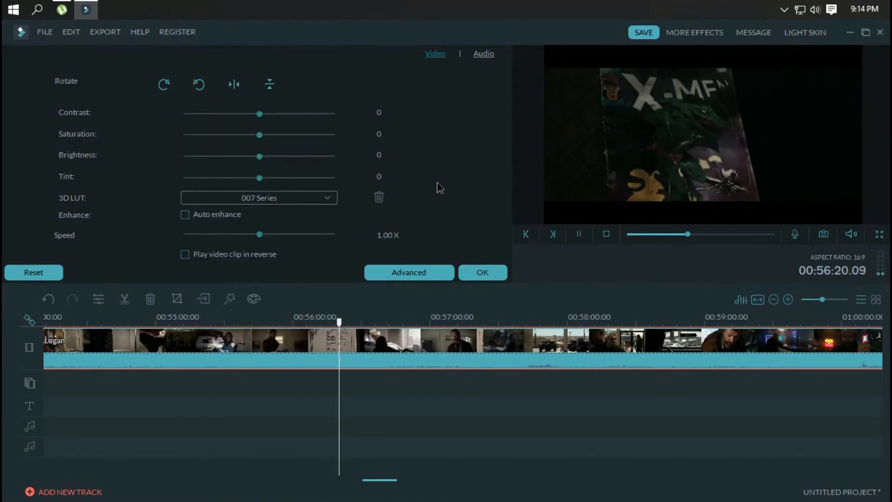
# Replace the grade with the Hilutite - Rec709 3D LUT
pyautogui.click(259, 198)
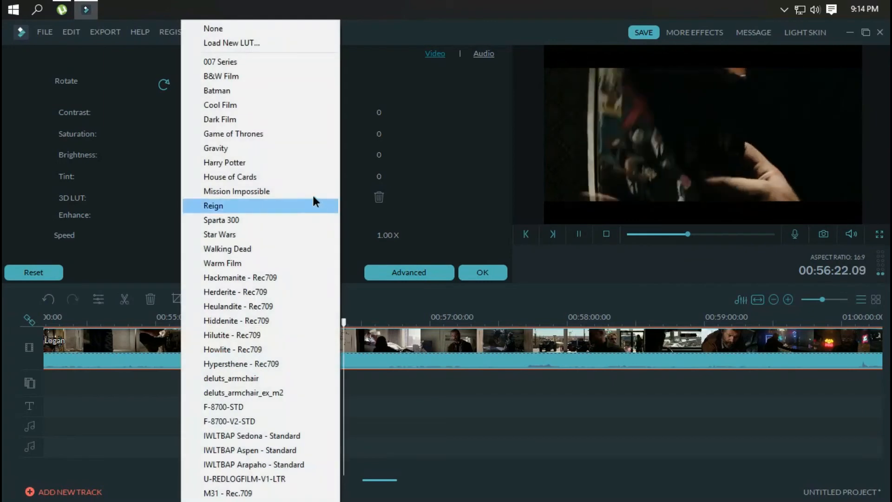
pyautogui.click(224, 162)
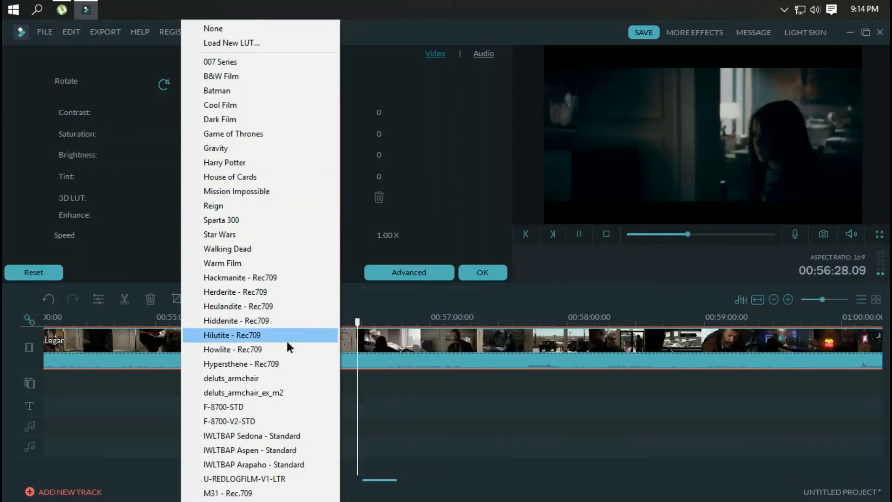
pyautogui.click(232, 335)
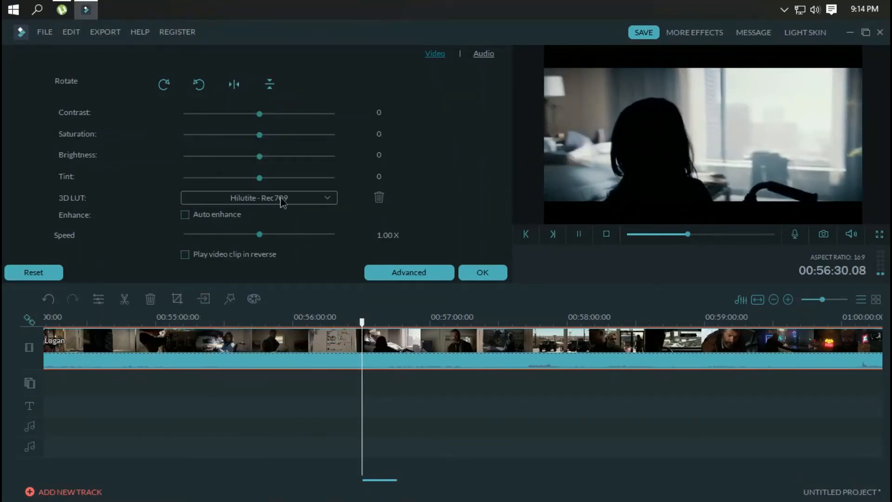